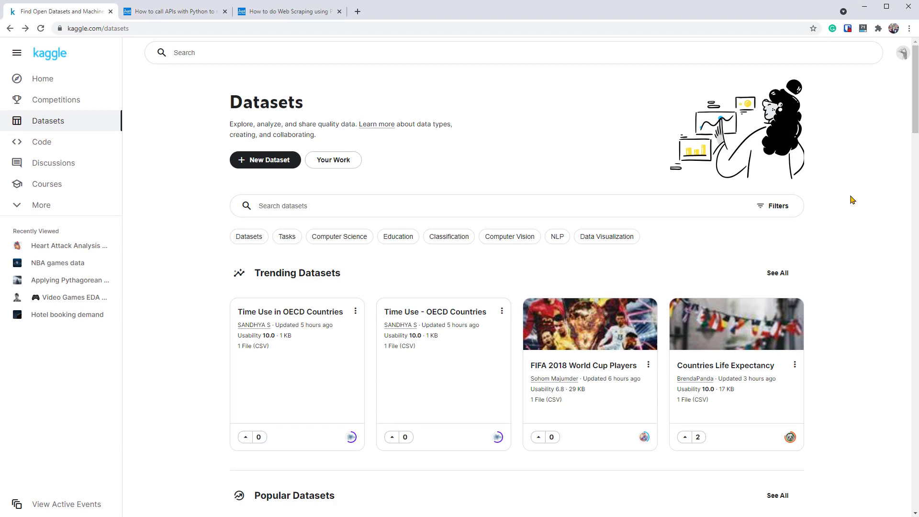
Step: Show the full Popular Datasets list from the Kaggle Datasets page
scroll(down, 3)
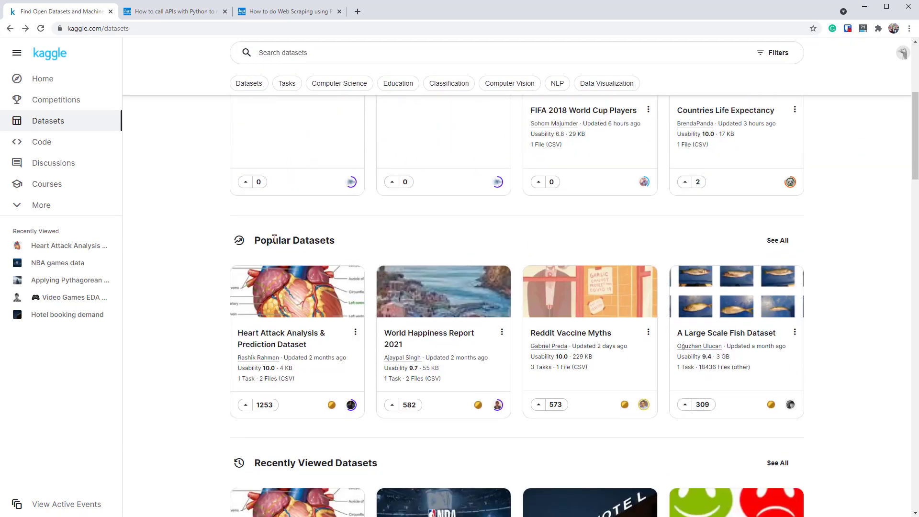
click(777, 240)
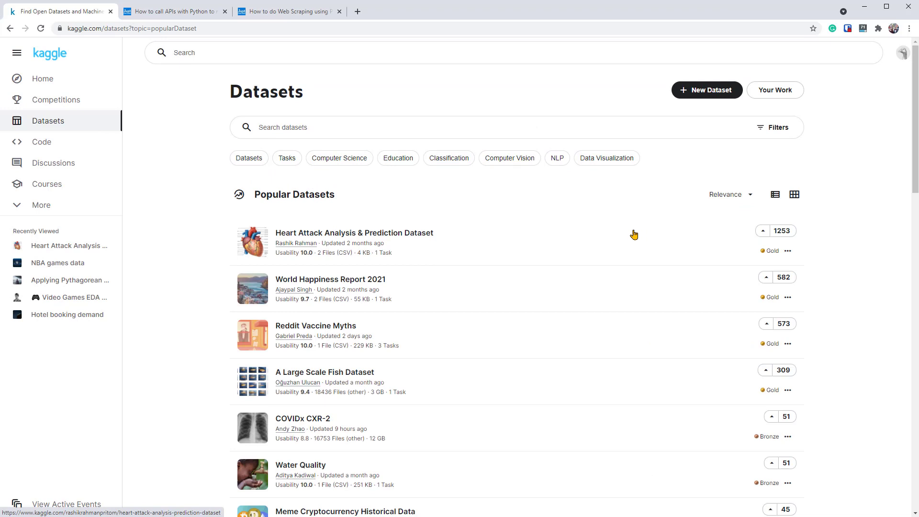
mouse_move(297, 242)
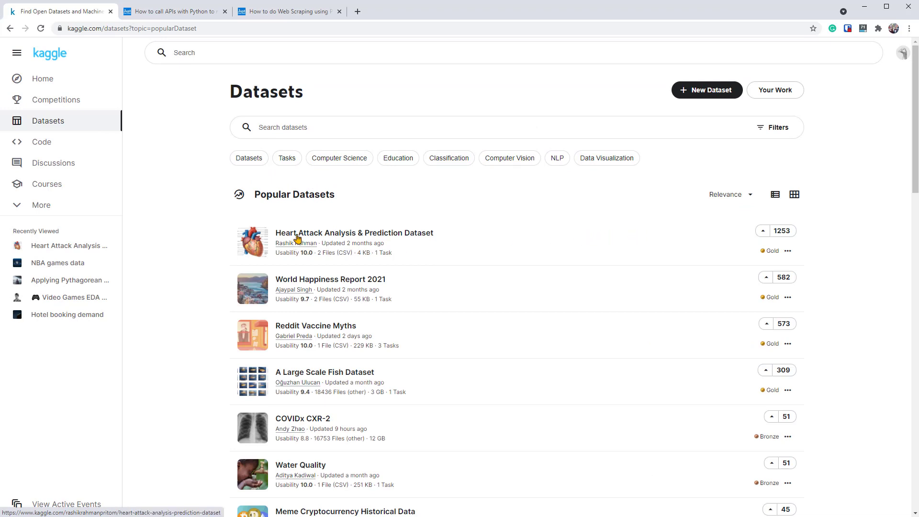
Step: Open the Heart Attack Analysis & Prediction Dataset page with its heart.csv preview
click(354, 232)
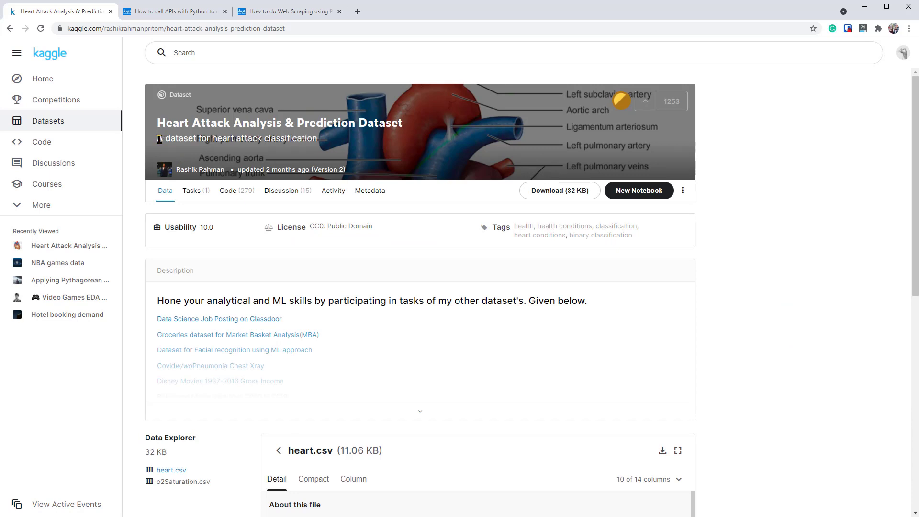
triple_click(236, 137)
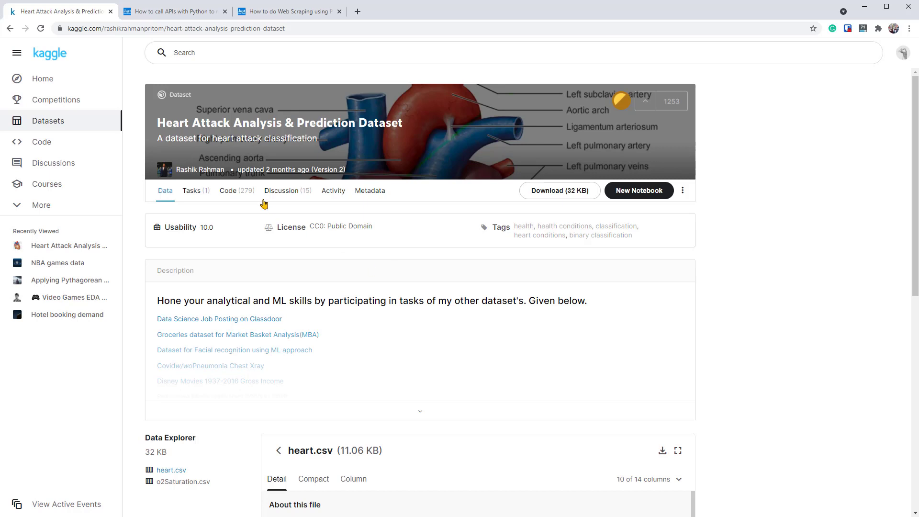
Step: Browse the dataset's Code notebooks, then switch to the 'How to call APIs with Python' article
click(228, 190)
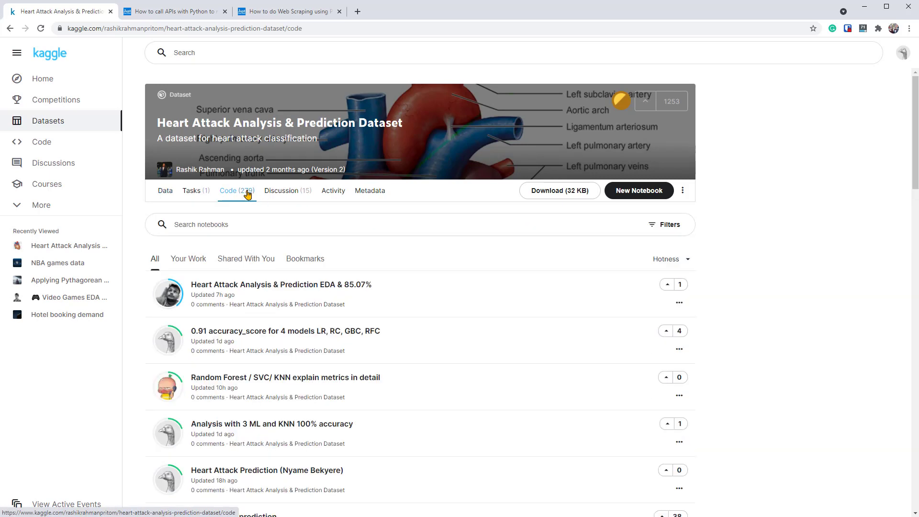
scroll(down, 3)
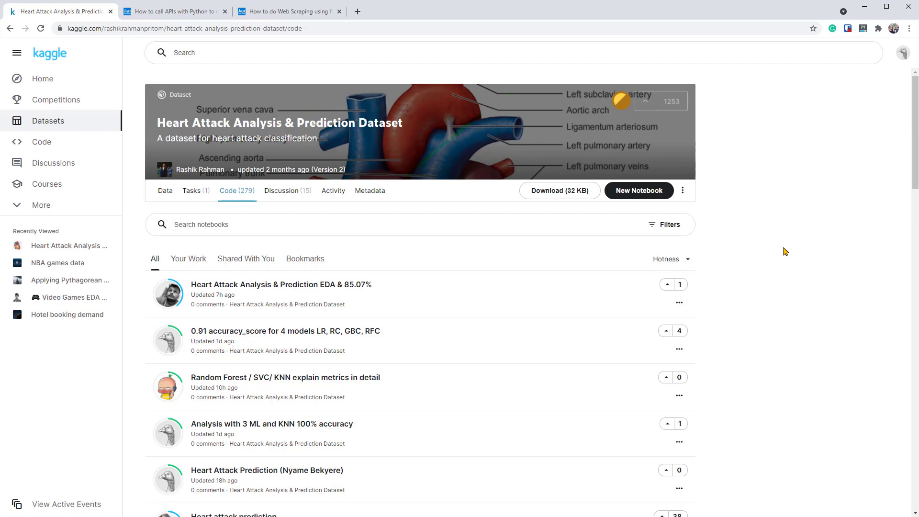
click(172, 12)
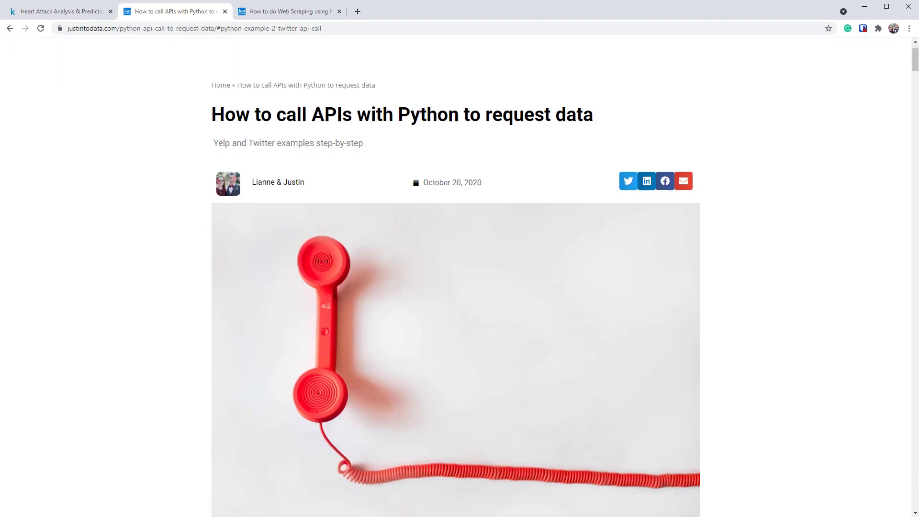
Step: Scroll the API tutorial down to its Table Of Contents and 'What is an API?' section
scroll(down, 3)
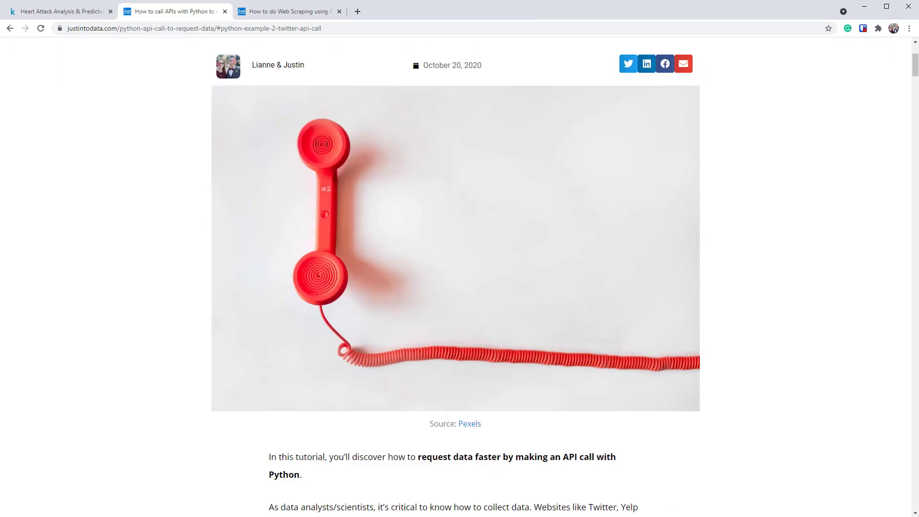
scroll(down, 3)
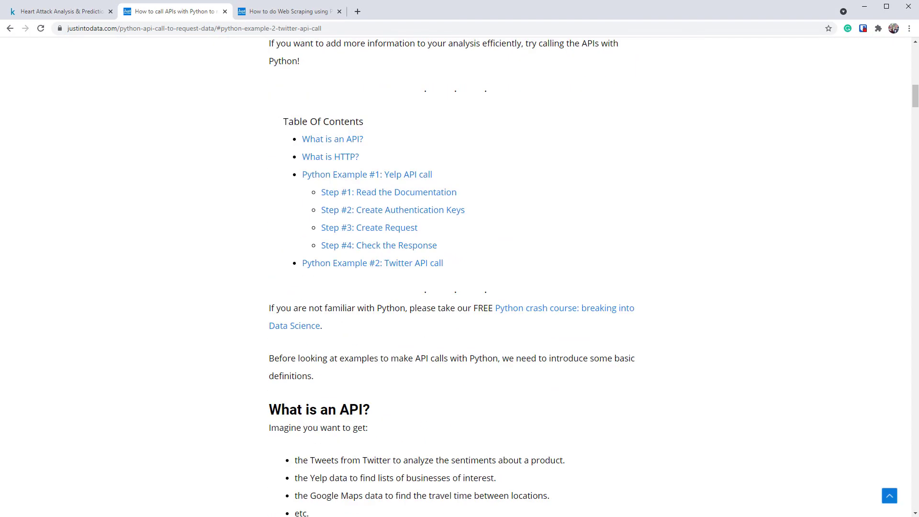